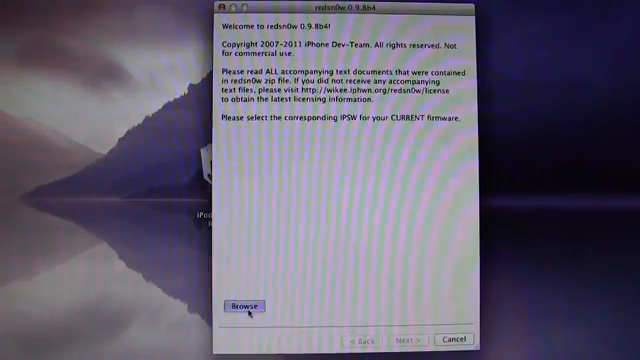
# Select the IPSW file matching the device's current firmware in redsn0w.
pyautogui.click(238, 302)
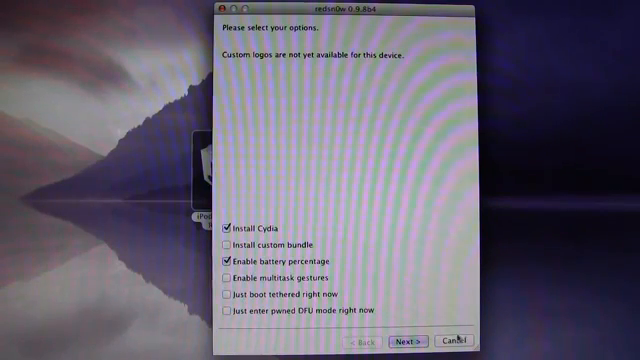
# Keep Install Cydia and battery percentage checked and proceed to the power-off step.
pyautogui.click(406, 340)
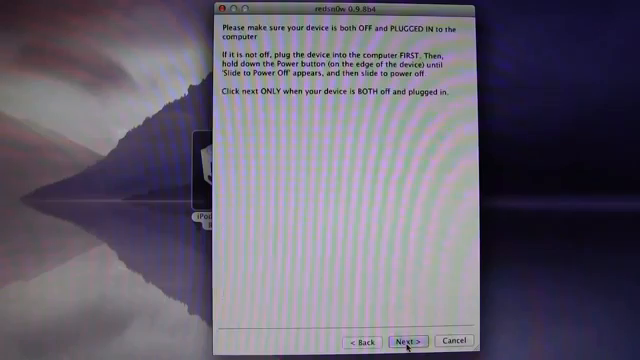